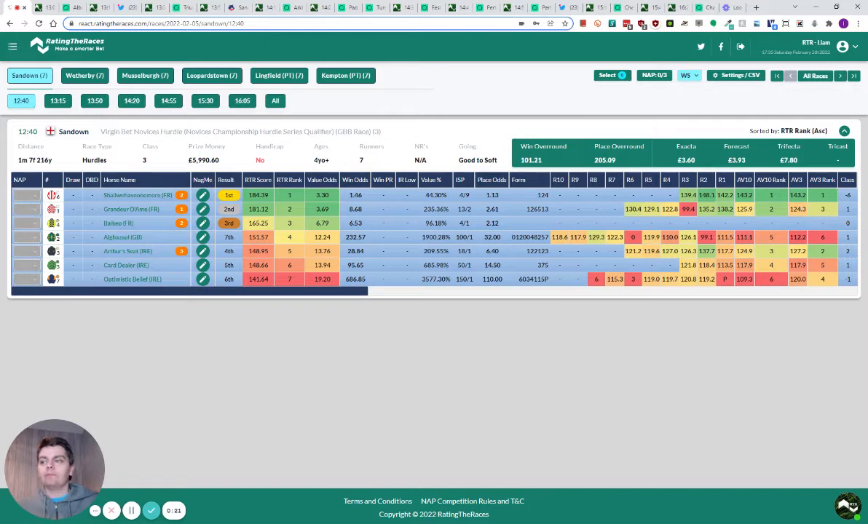
mouse_move(235, 376)
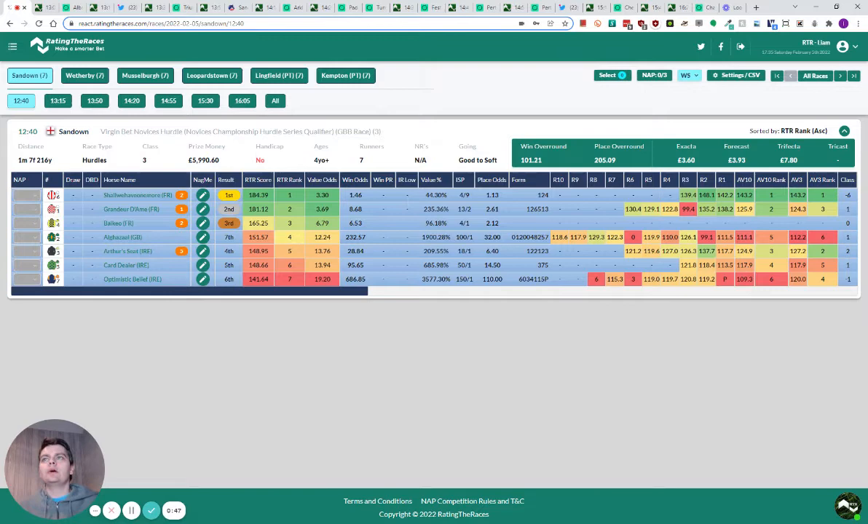
Scroll the Albert Bartlett Novices' Hurdle winner odds grid to the right.
scroll(right, 3)
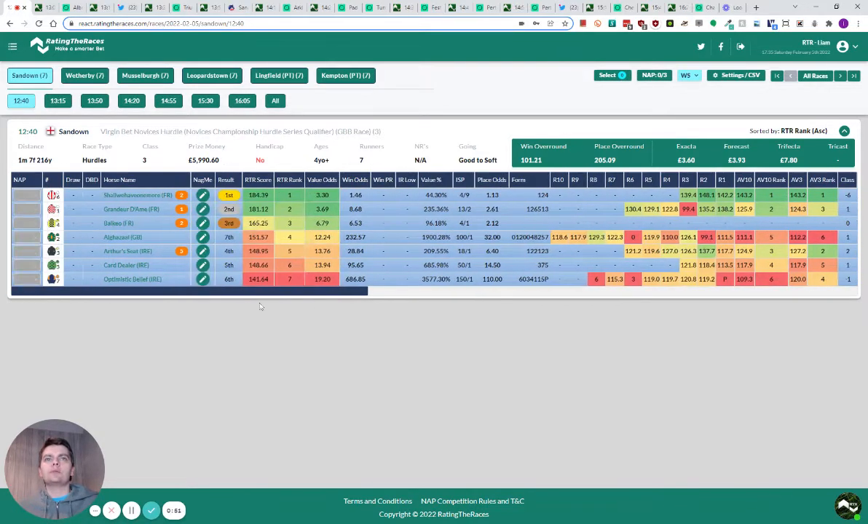
mouse_move(275, 399)
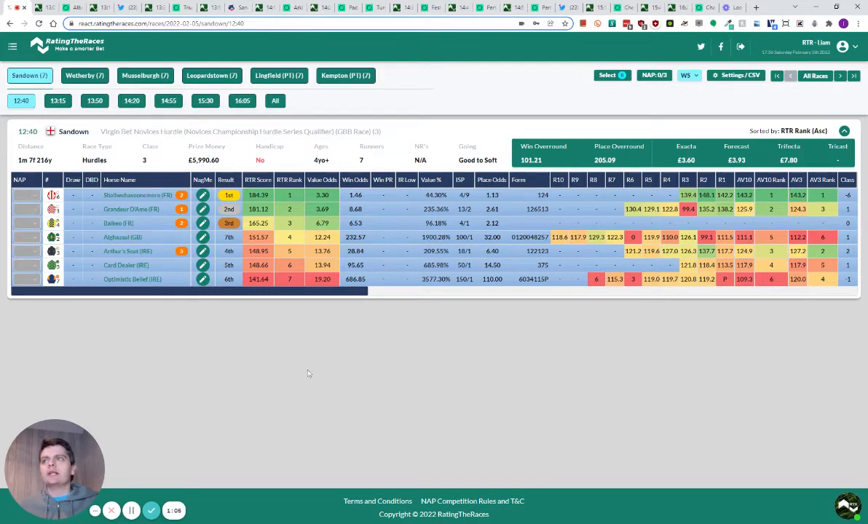
mouse_move(285, 372)
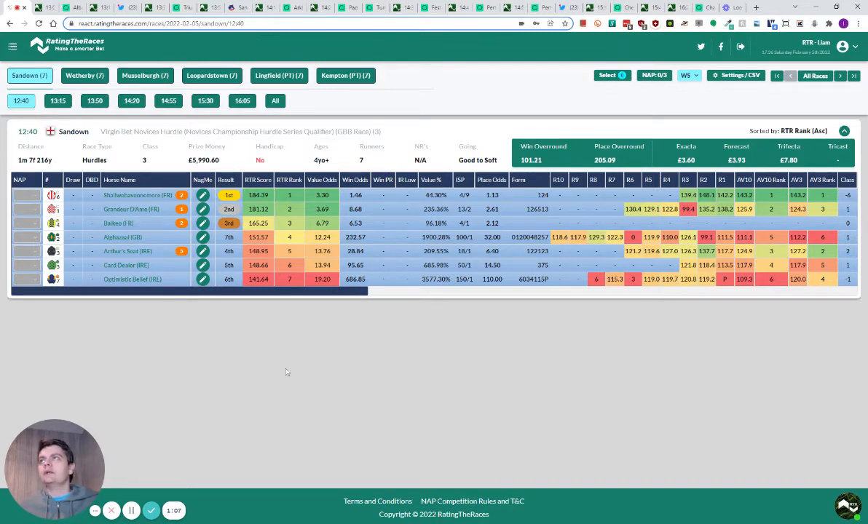
mouse_move(264, 366)
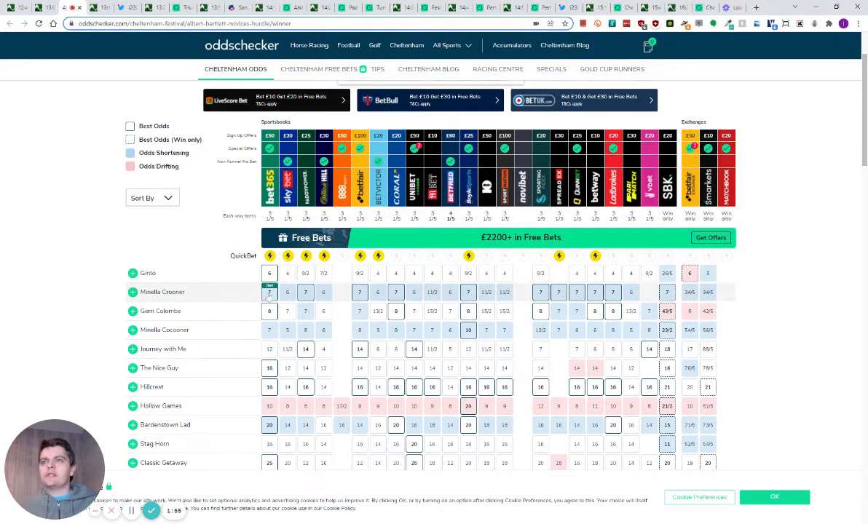
mouse_move(230, 330)
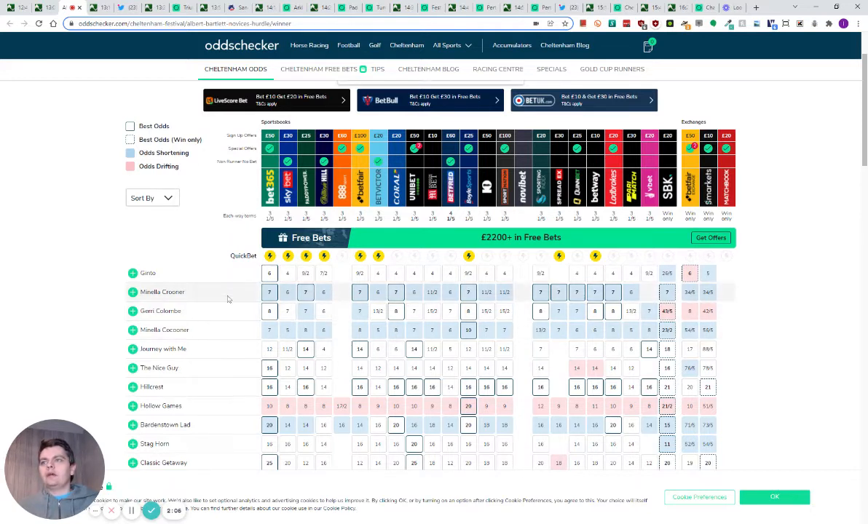
mouse_move(99, 162)
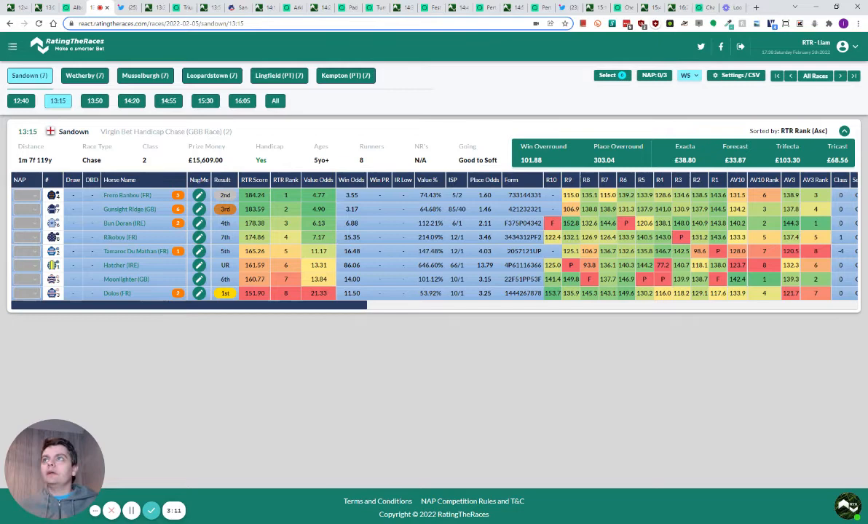
Switch to the Triumph Hurdle winner odds, listing Pied Piper and Vauban.
click(211, 75)
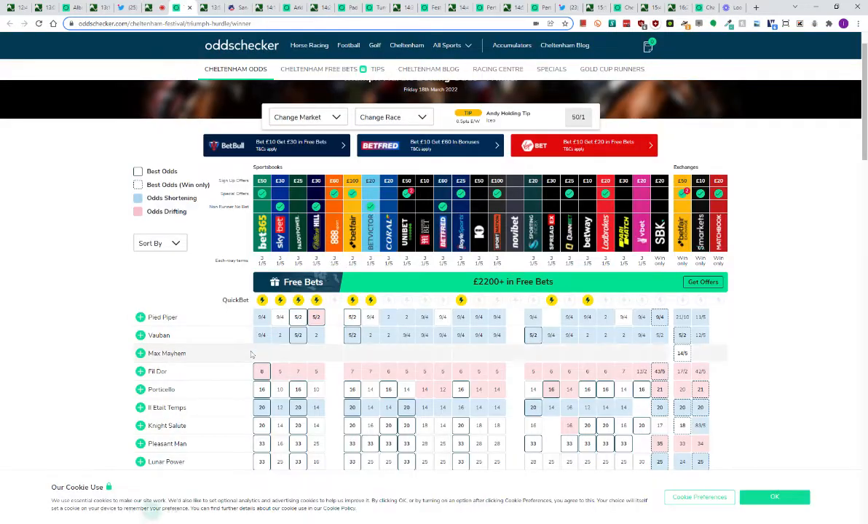
scroll(down, 3)
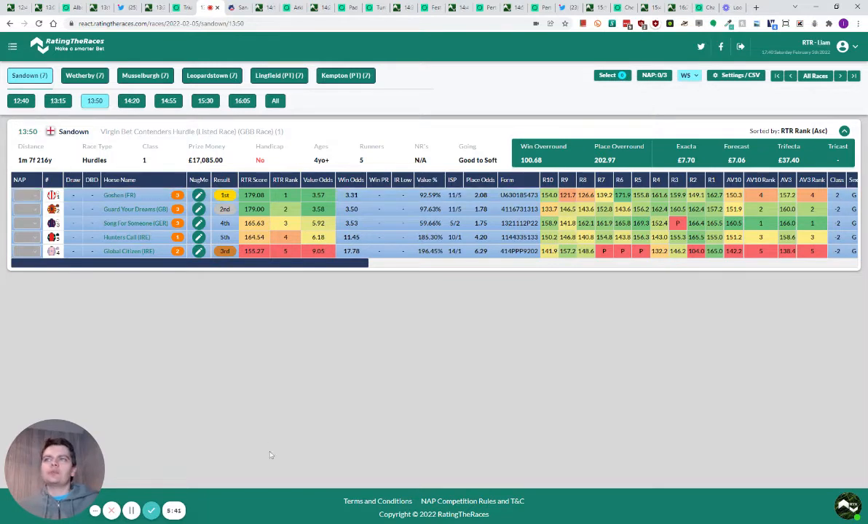
mouse_move(257, 393)
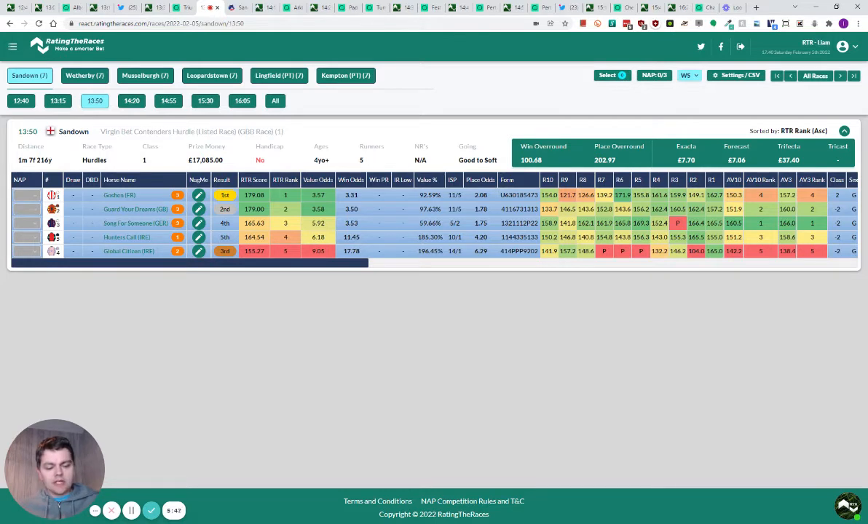
mouse_move(252, 402)
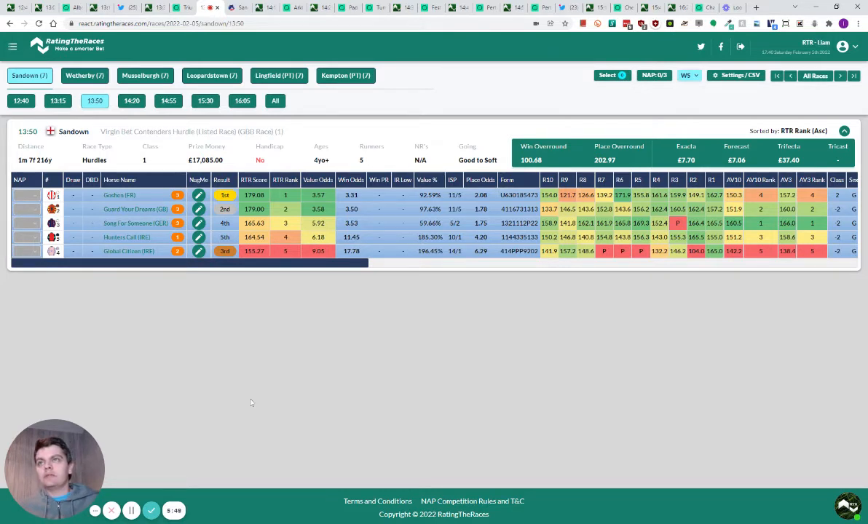
mouse_move(292, 378)
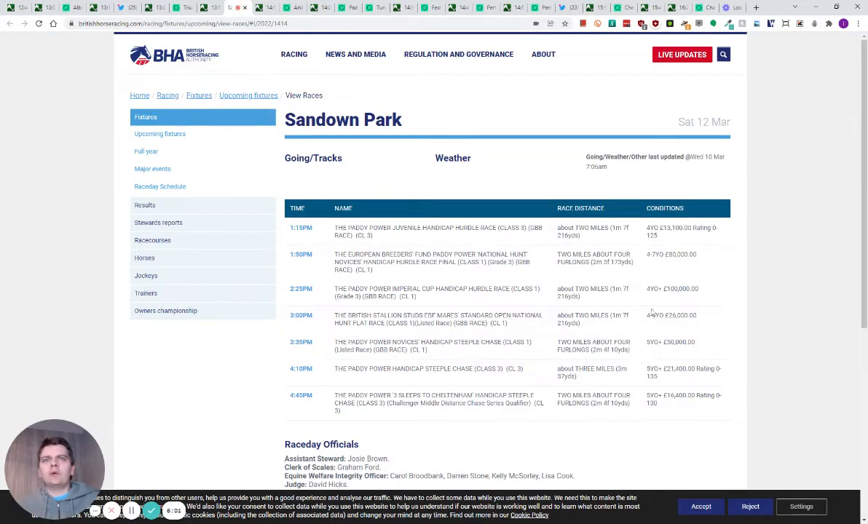
double_click(659, 289)
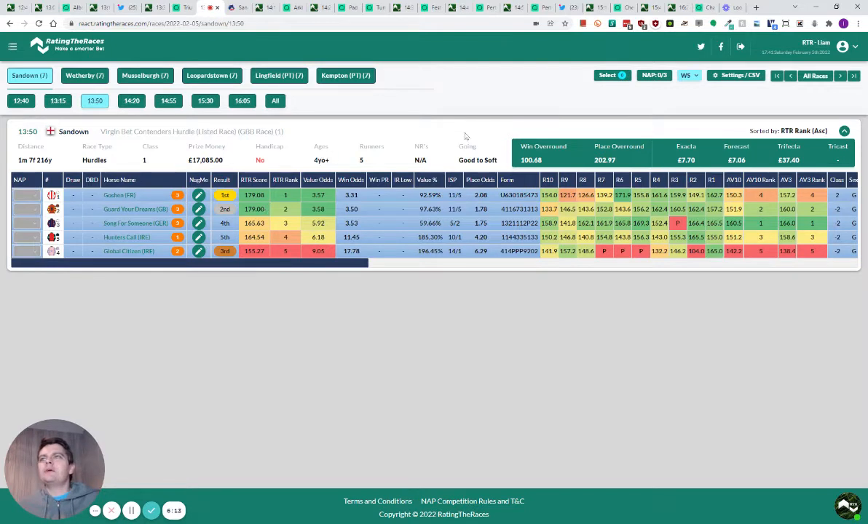
mouse_move(275, 393)
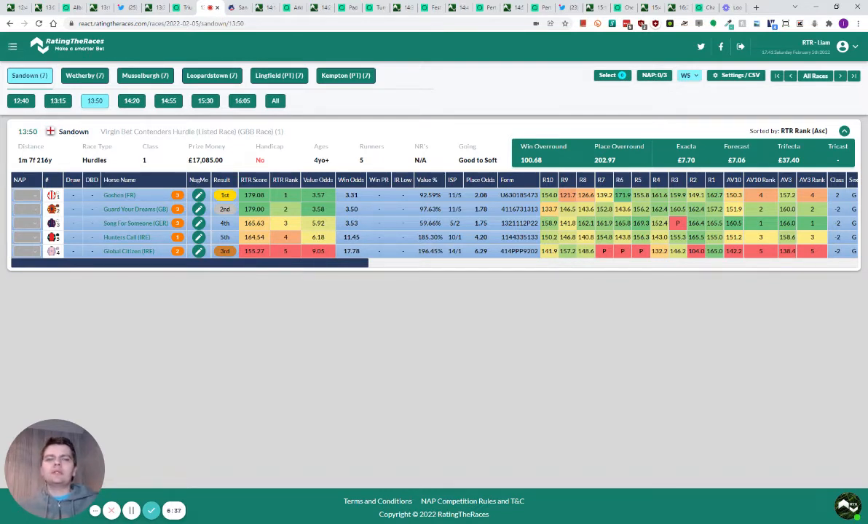
mouse_move(289, 386)
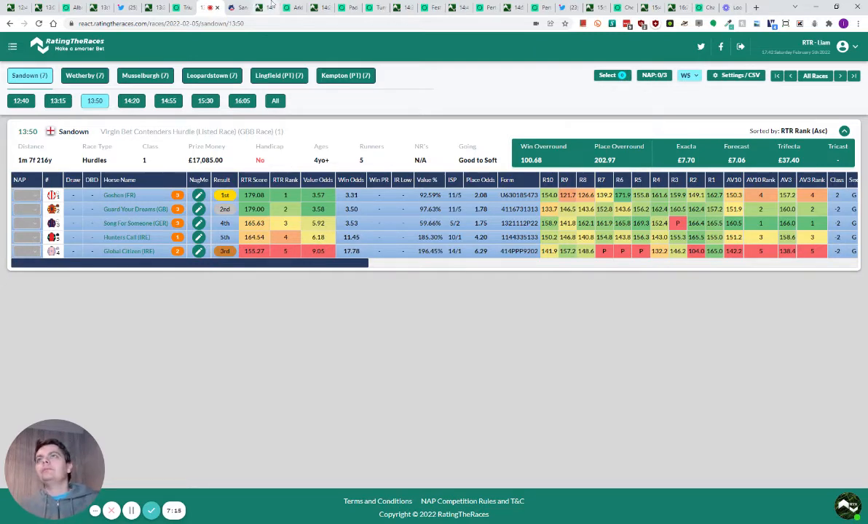
click(212, 75)
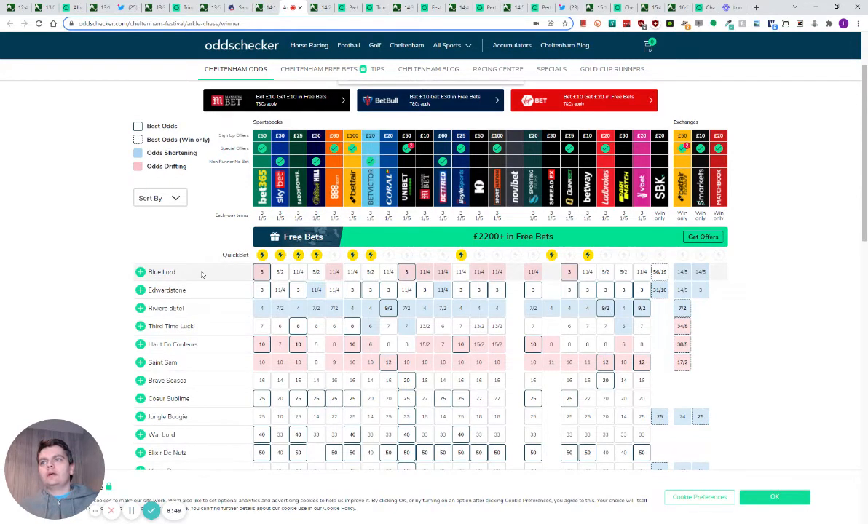
mouse_move(207, 277)
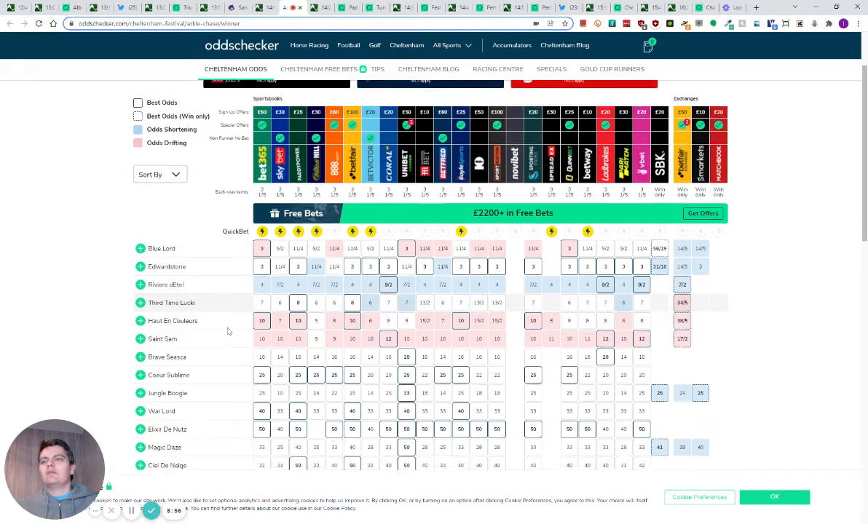
Scroll down the Arkle Chase winner odds grid led by Blue Lord and Edwardstone.
scroll(down, 3)
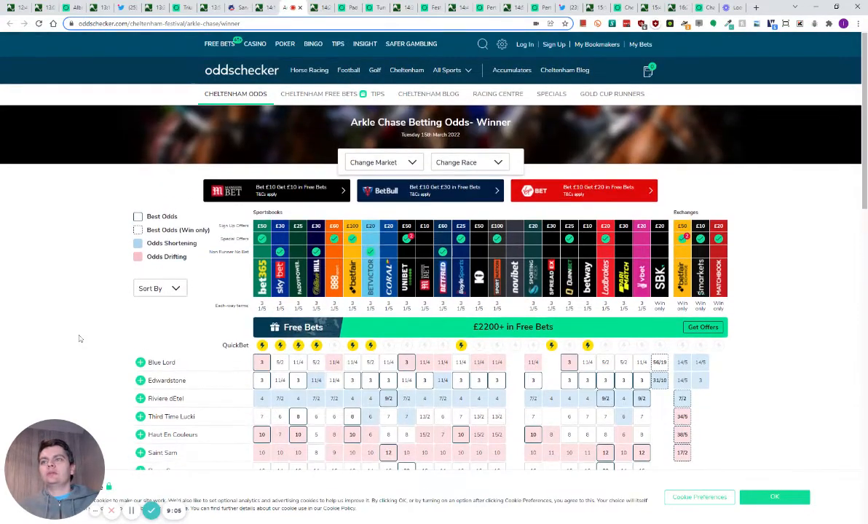
mouse_move(67, 296)
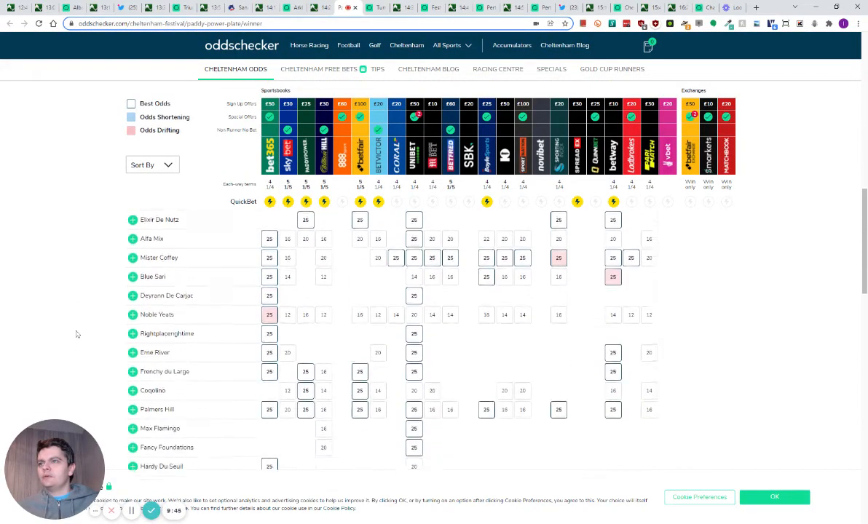
Scroll down through the Paddy Power Plate runners' odds, including Mister Coffey.
scroll(down, 3)
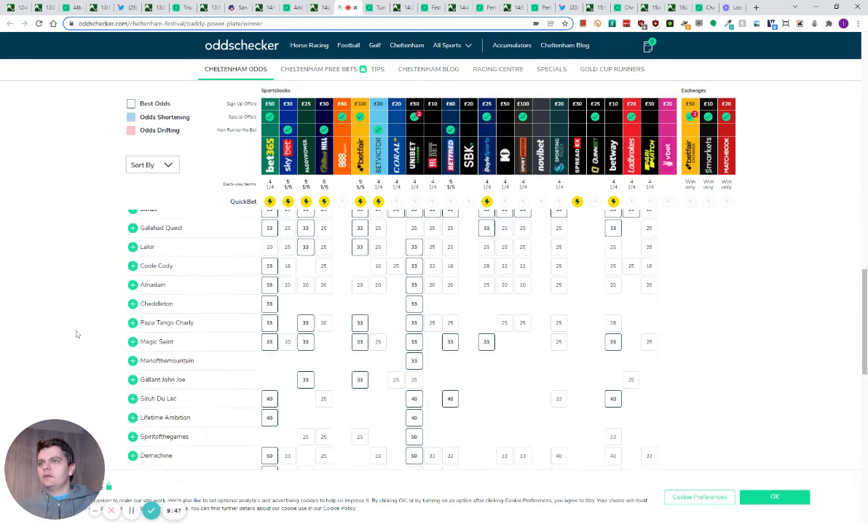
scroll(down, 3)
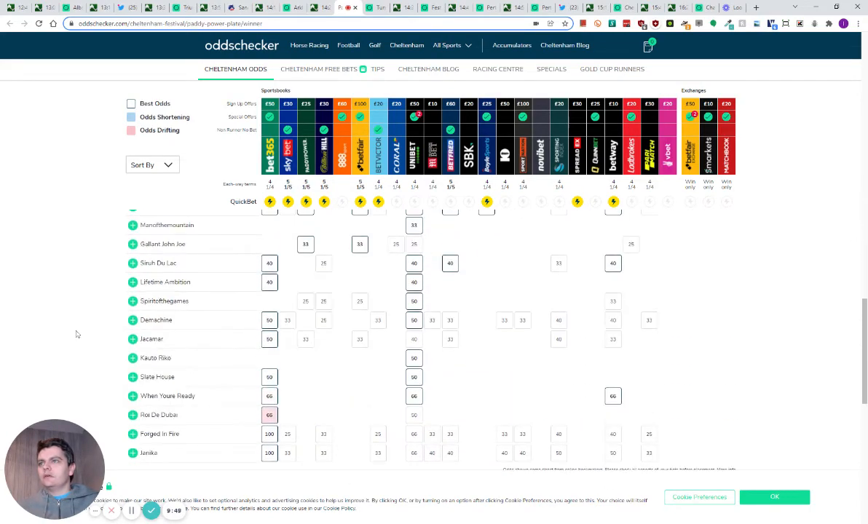
scroll(down, 3)
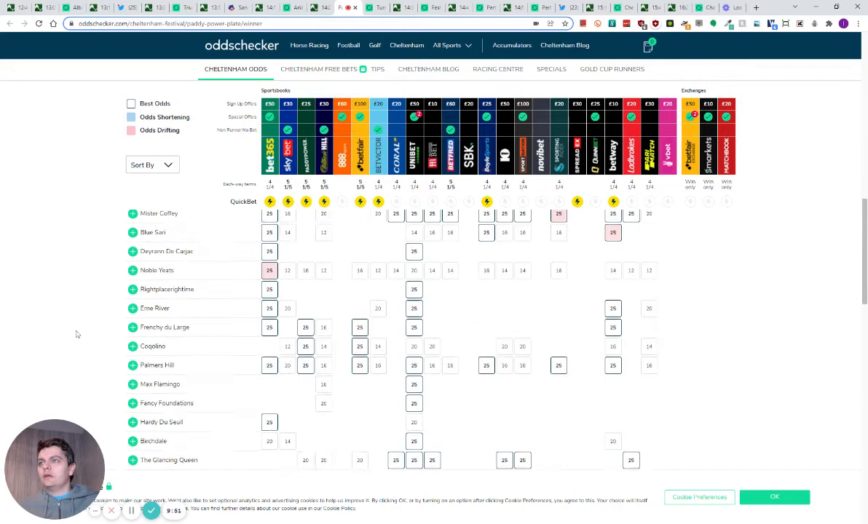
scroll(down, 3)
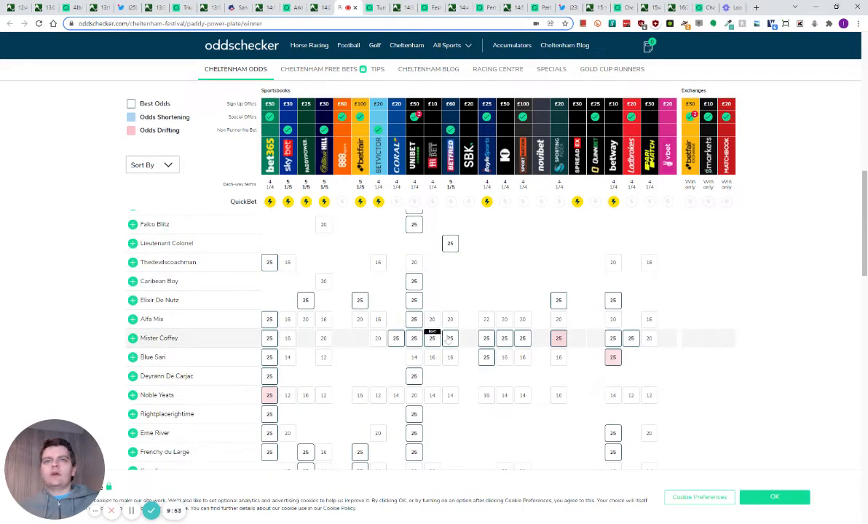
scroll(down, 3)
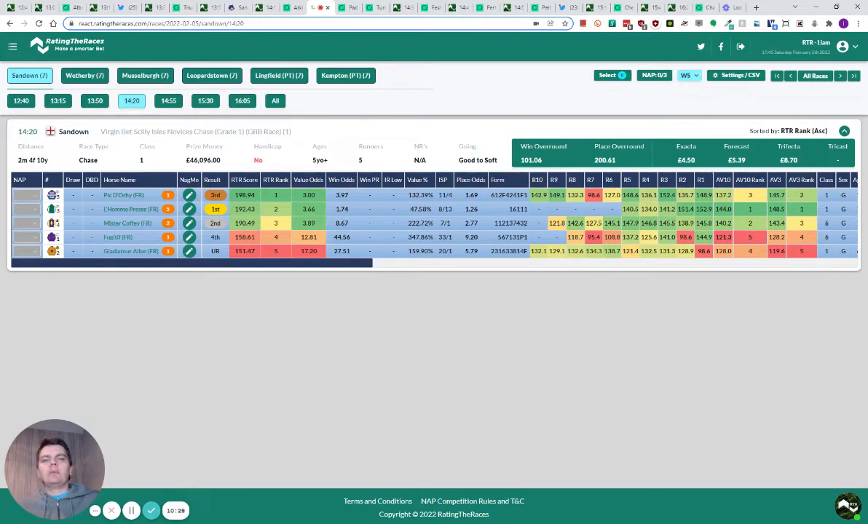
mouse_move(249, 341)
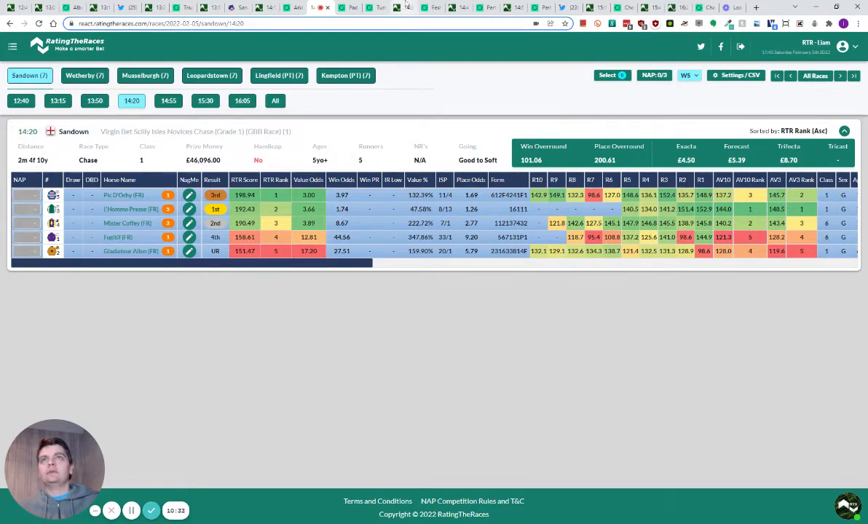
Switch to the Sandown 14:20 results, won by L'Homme Presse ahead of Mister Coffey.
click(84, 75)
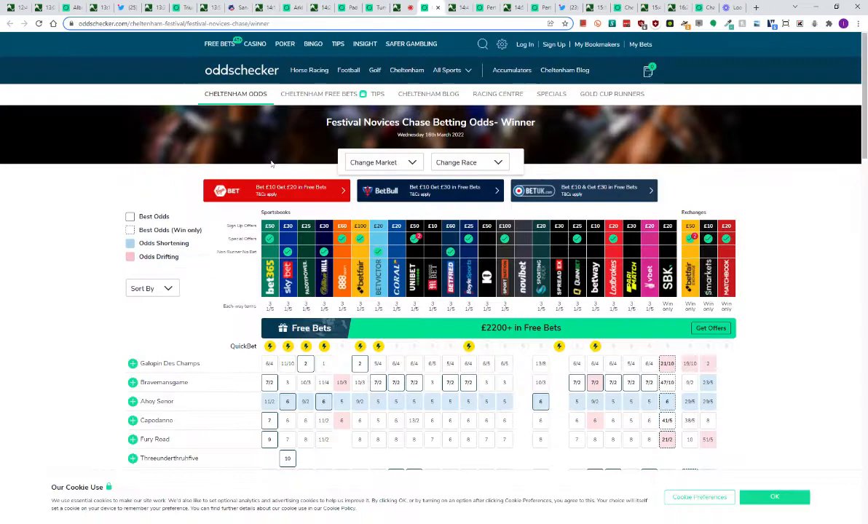
Scroll through the Festival Novices Chase odds, then bring up the Leopardstown 14:45 results.
scroll(down, 3)
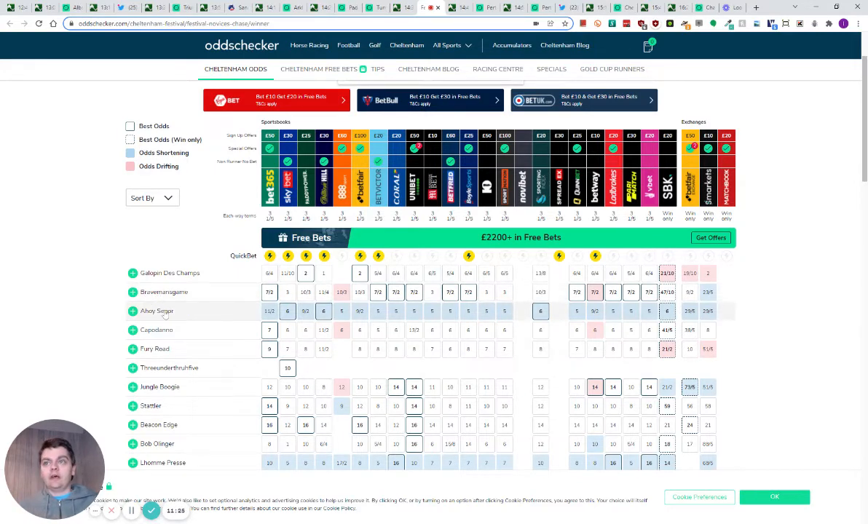
scroll(down, 3)
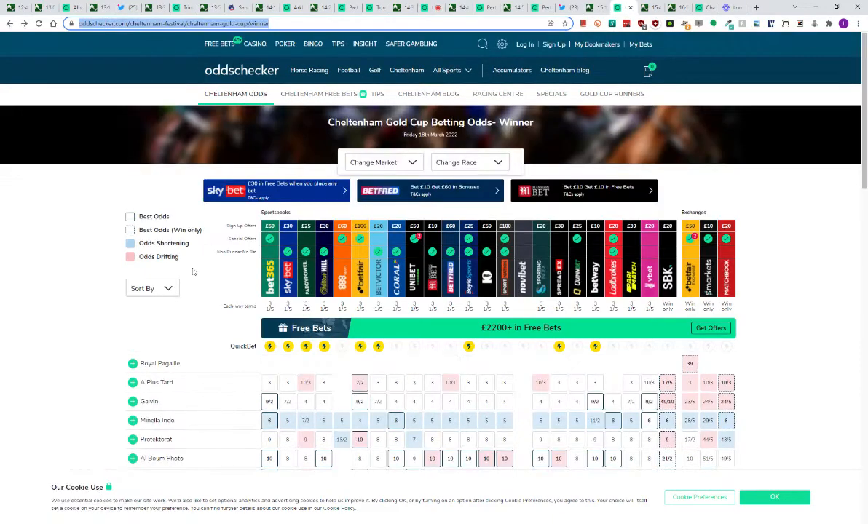
scroll(down, 3)
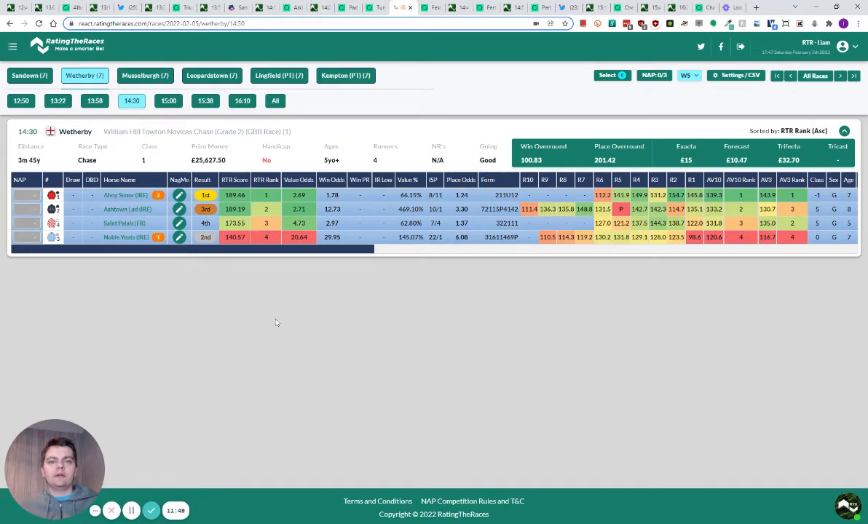
mouse_move(253, 316)
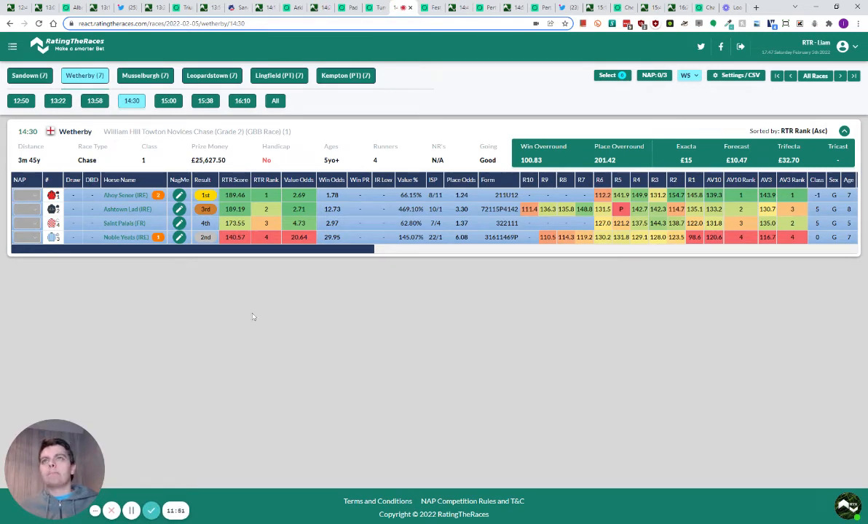
click(211, 75)
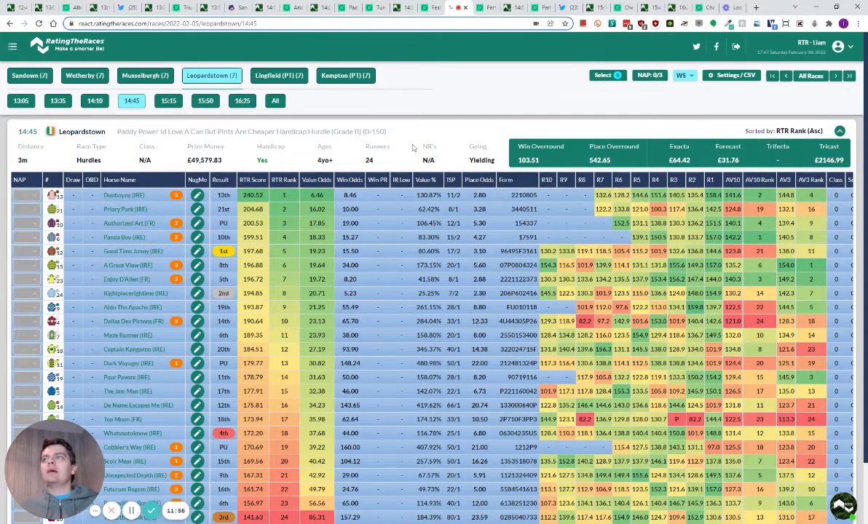
Scroll through the 24-runner Leopardstown 14:45 handicap hurdle results table.
scroll(down, 3)
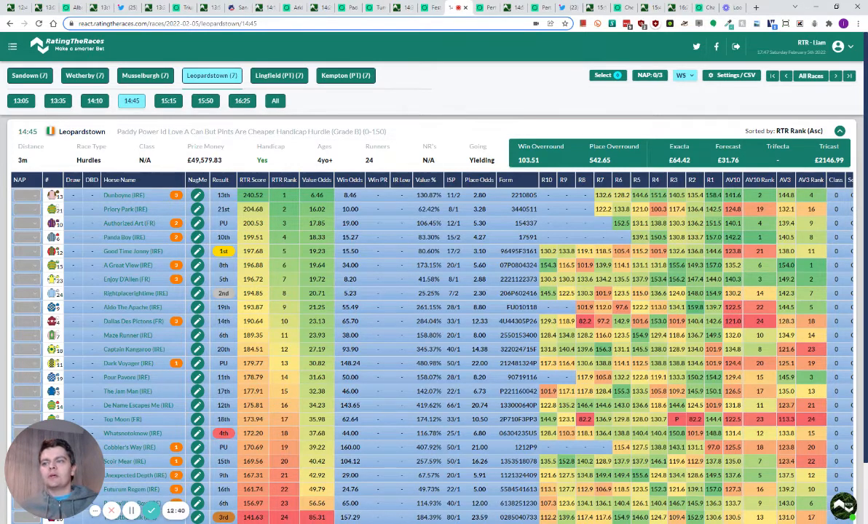
scroll(down, 3)
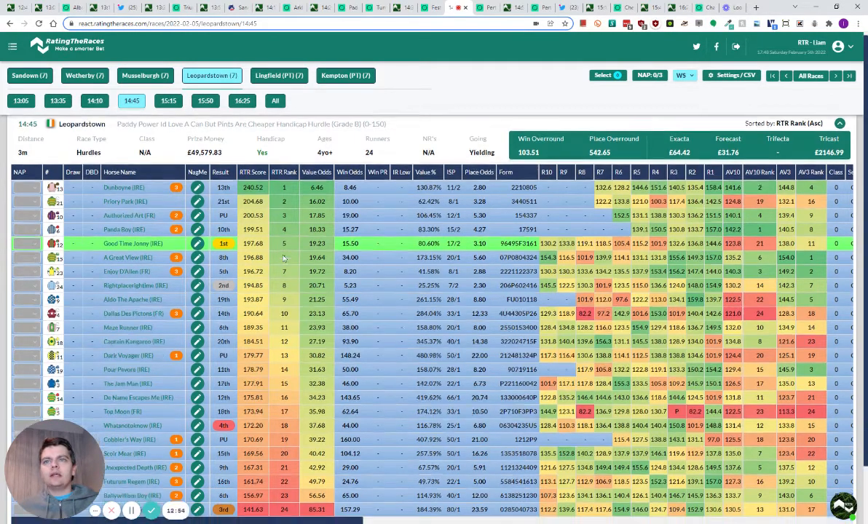
scroll(down, 3)
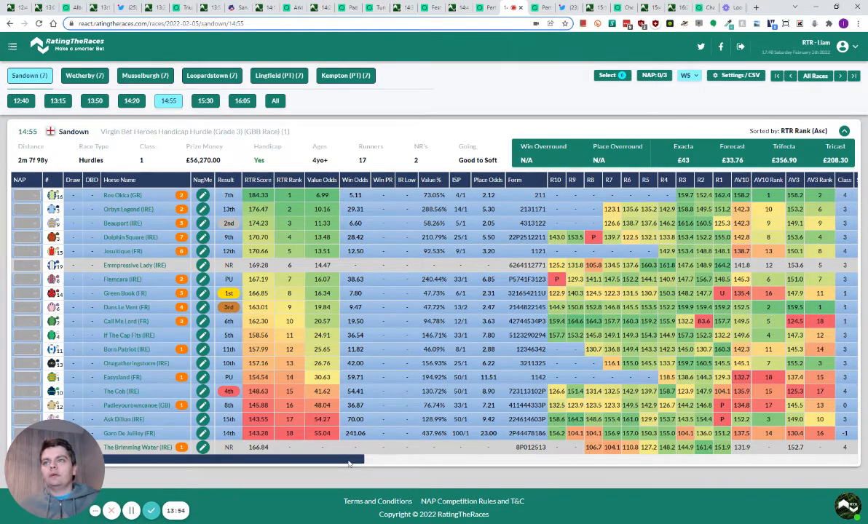
mouse_move(302, 464)
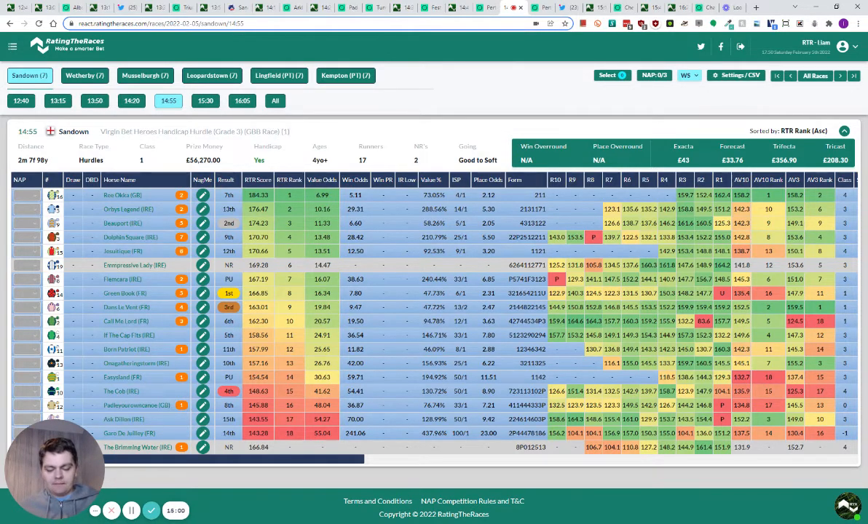
mouse_move(460, 174)
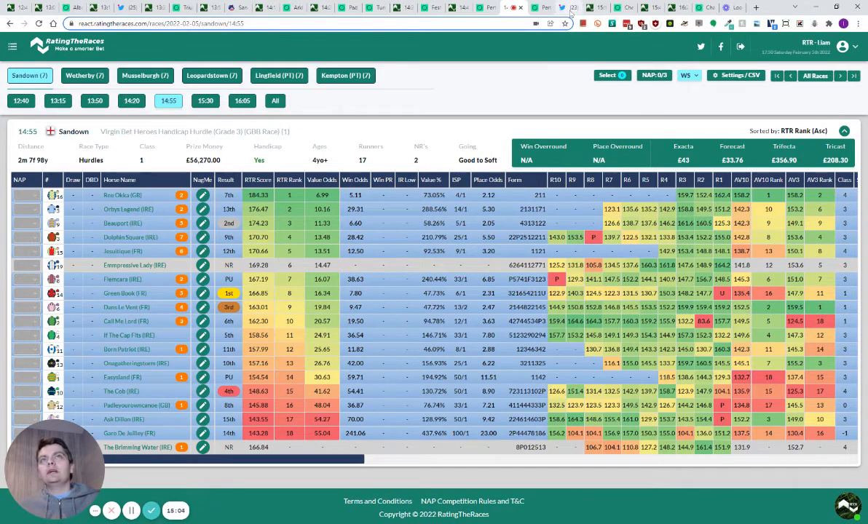
mouse_move(510, 116)
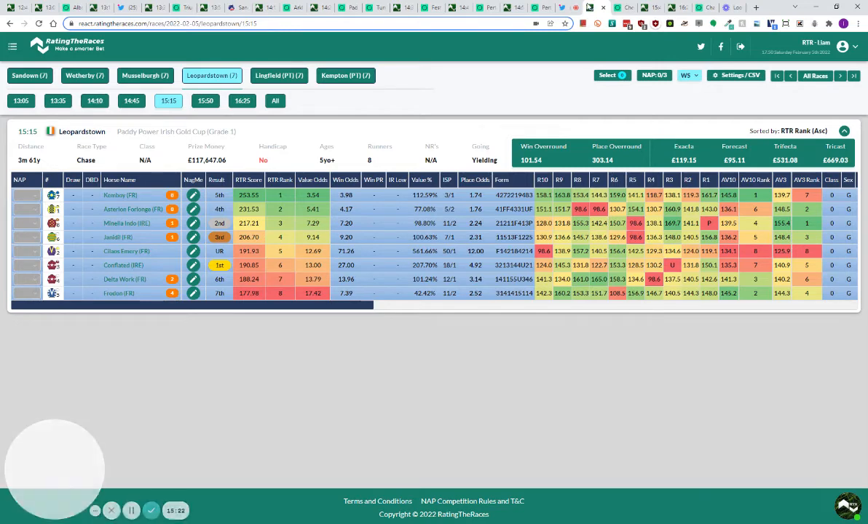
click(29, 75)
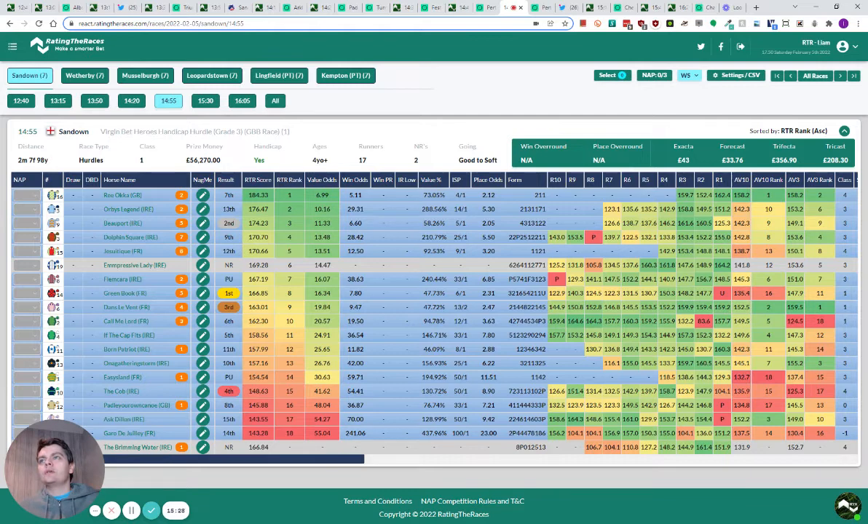
mouse_move(407, 180)
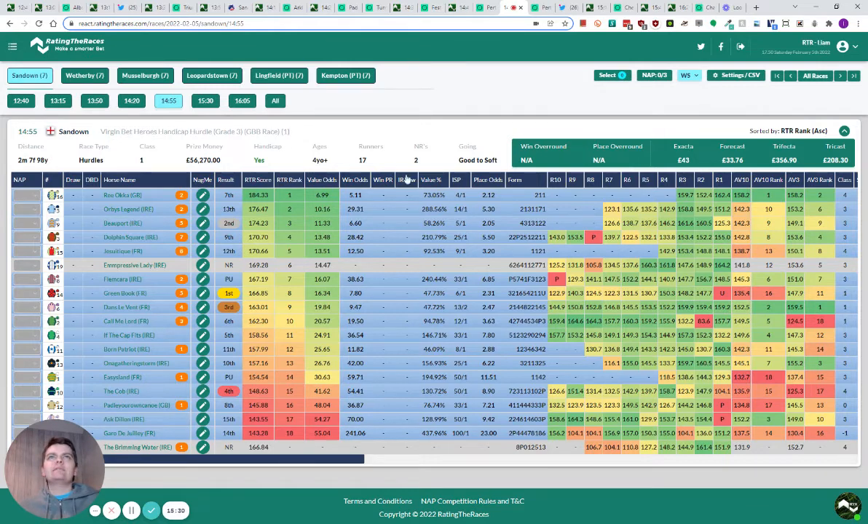
mouse_move(477, 135)
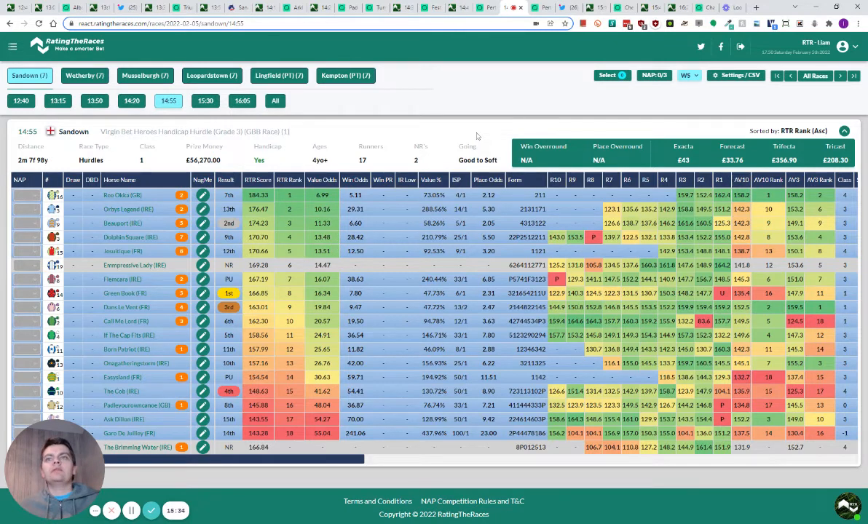
mouse_move(580, 98)
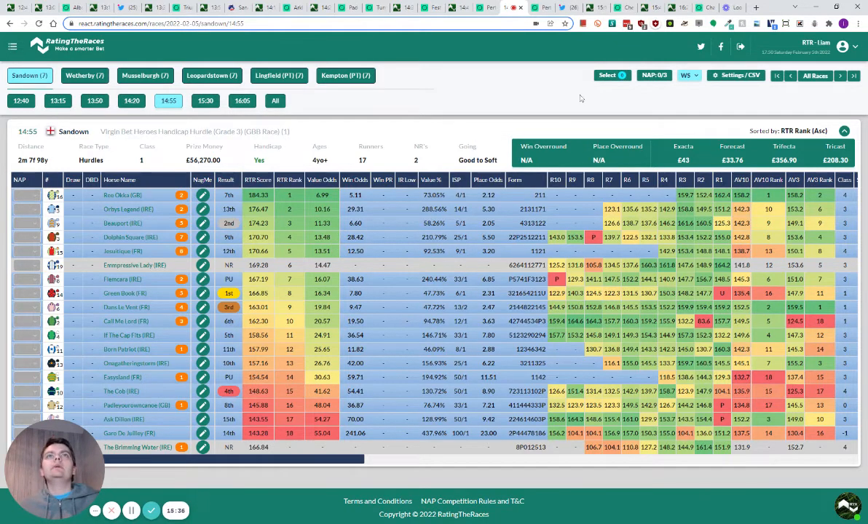
Switch to the Leopardstown 15:15 Paddy Power Irish Gold Cup results.
click(211, 75)
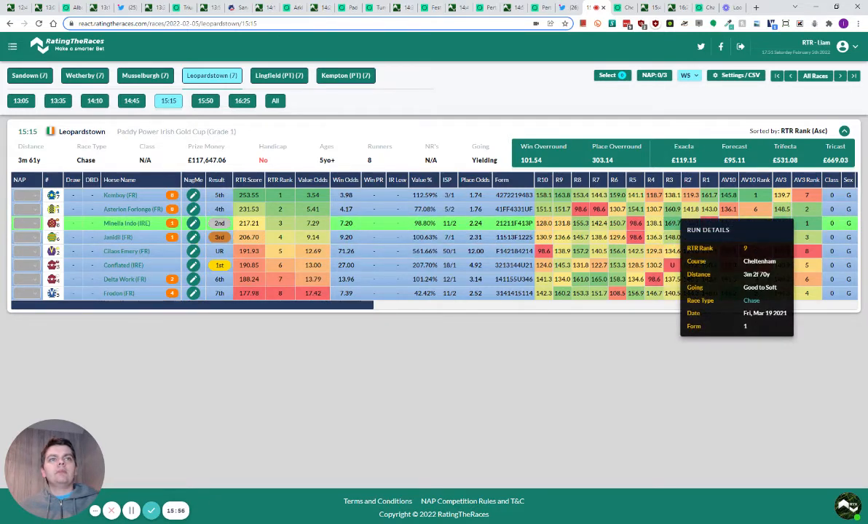
mouse_move(480, 121)
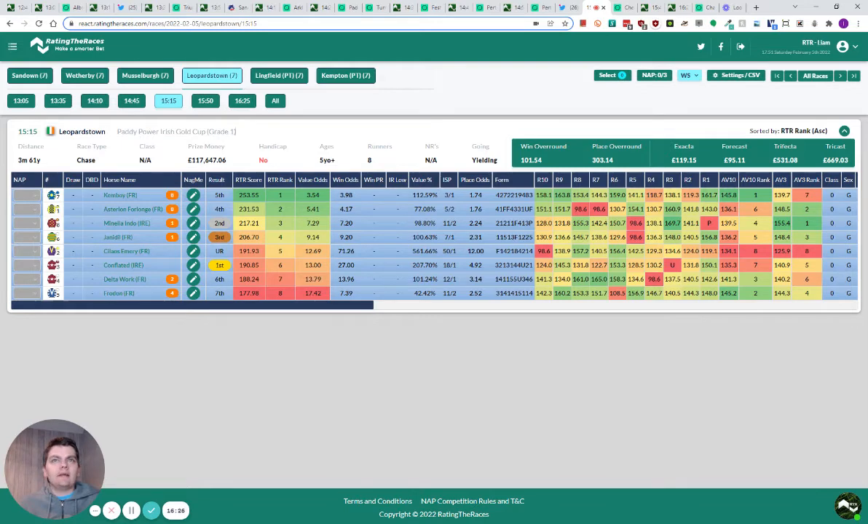
mouse_move(508, 345)
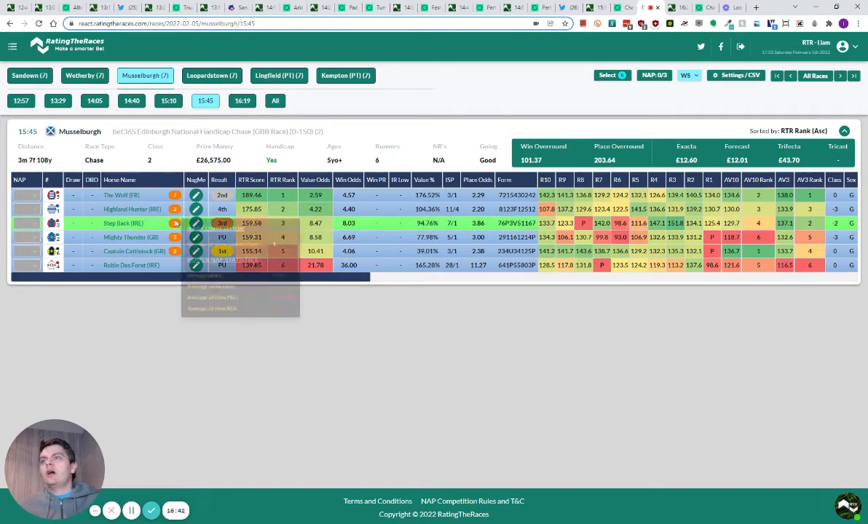
mouse_move(318, 358)
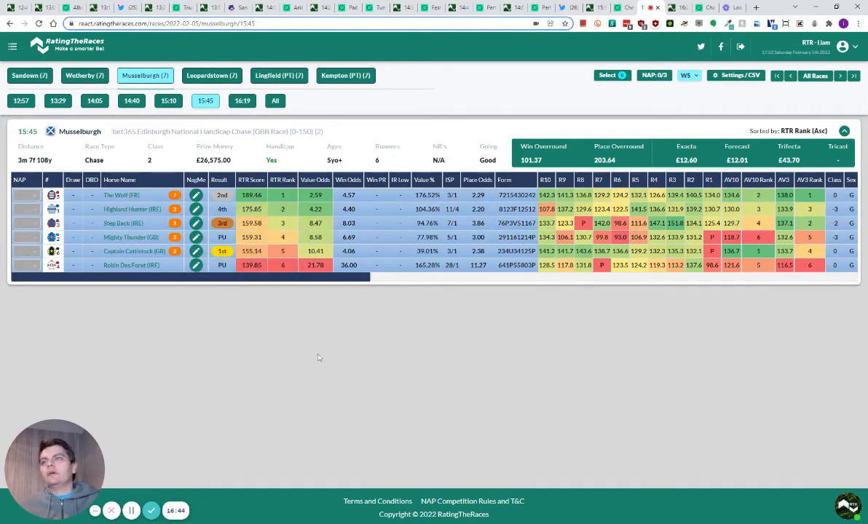
mouse_move(311, 360)
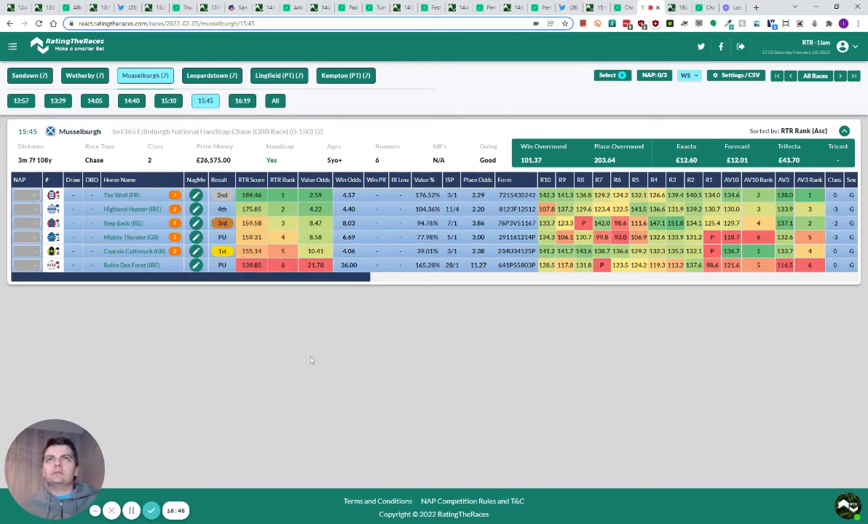
mouse_move(306, 350)
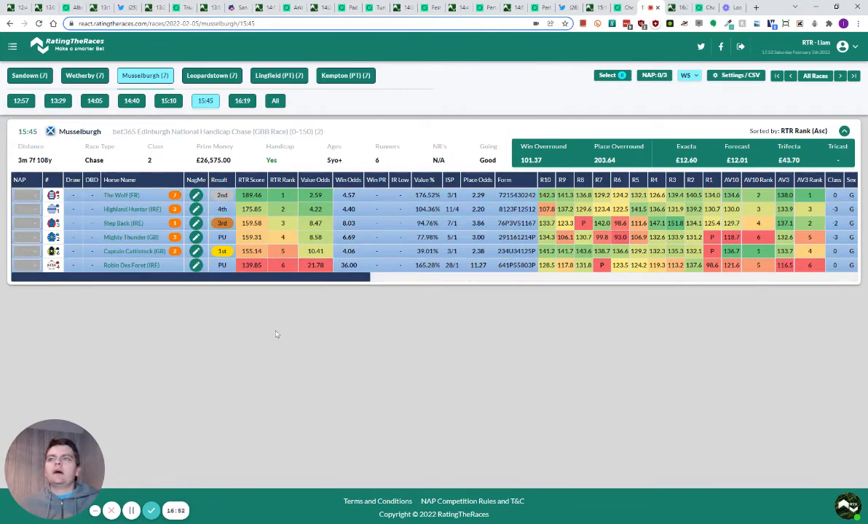
mouse_move(464, 318)
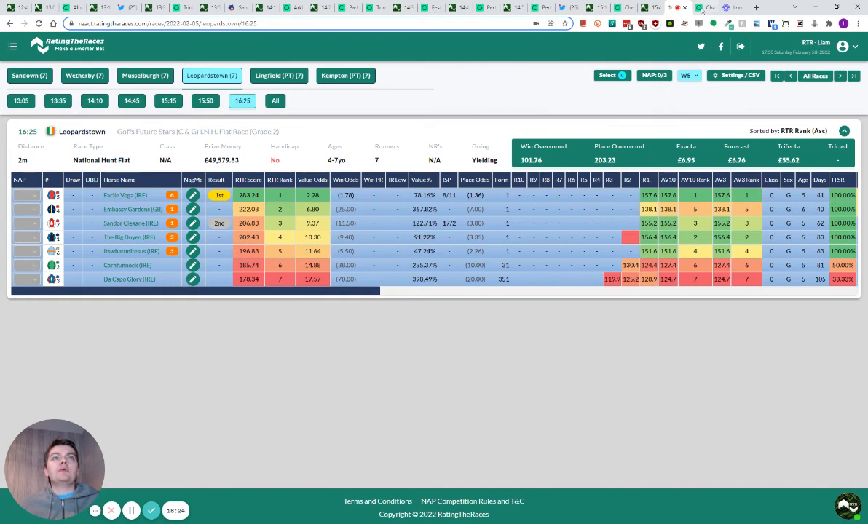
mouse_move(225, 347)
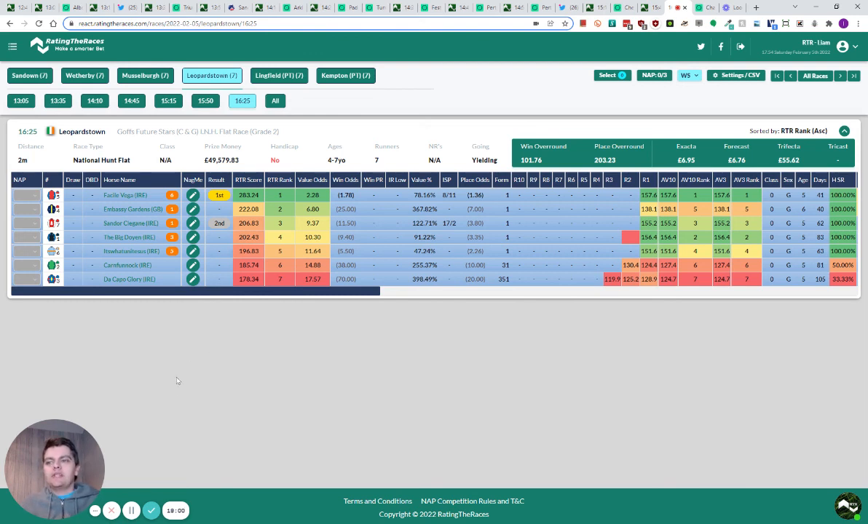
mouse_move(152, 509)
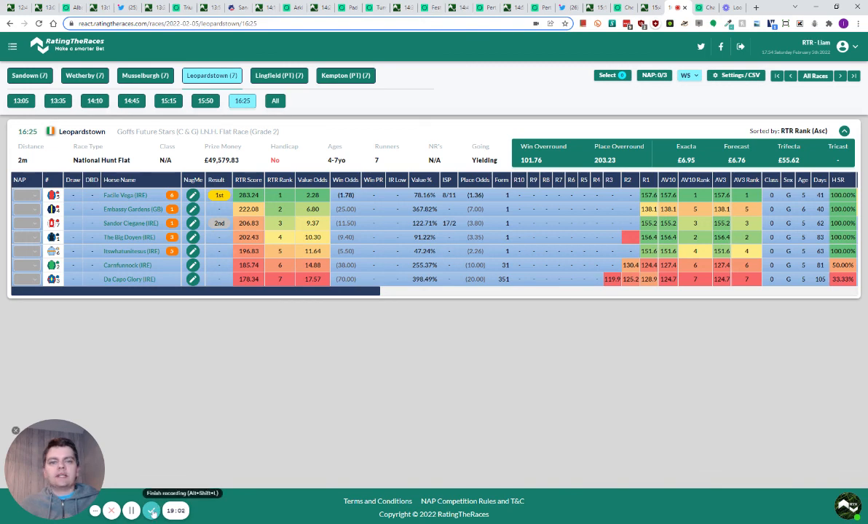